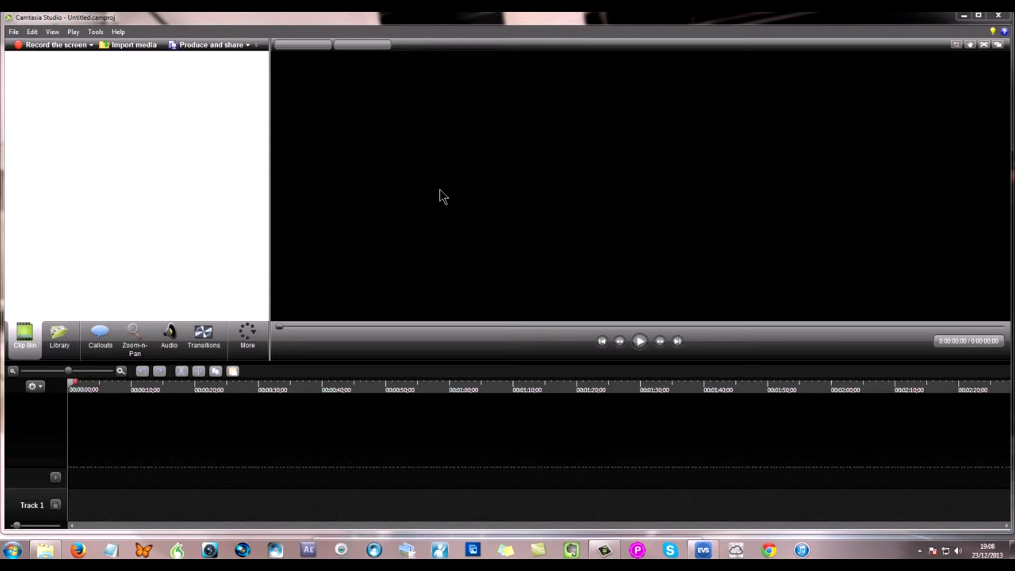
{"action": "mouse_move", "coordinate": [223, 219]}
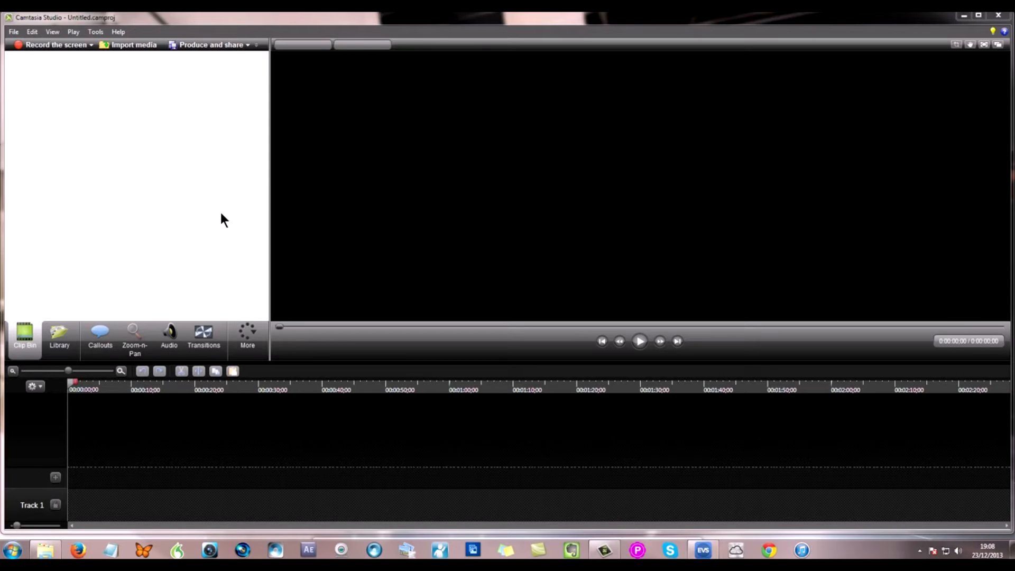
{"action": "mouse_move", "coordinate": [176, 233]}
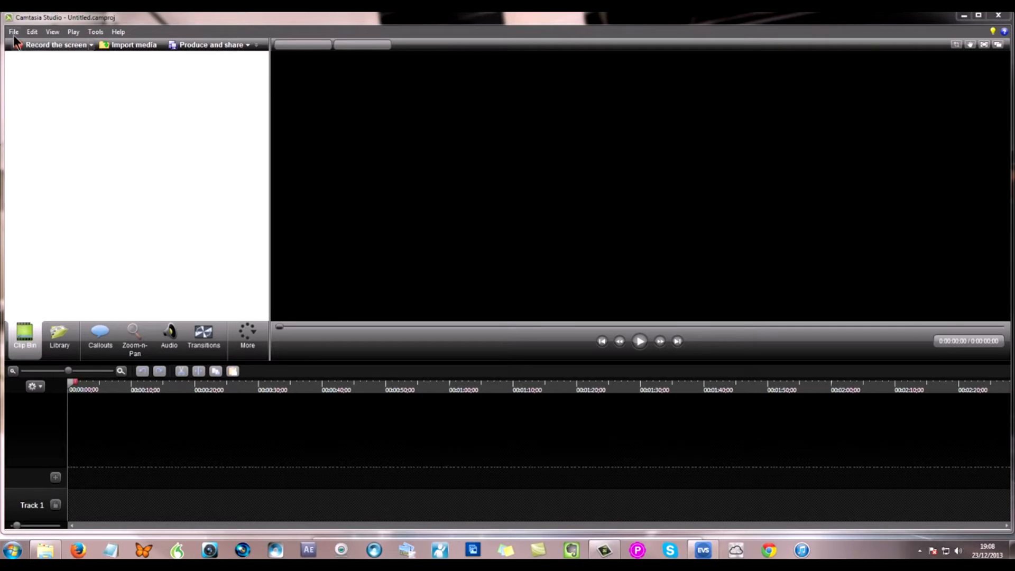
Import the outro template image and YouTube tutorial videos into the Clip Bin via the File menu
{"action": "left_click", "coordinate": [13, 31]}
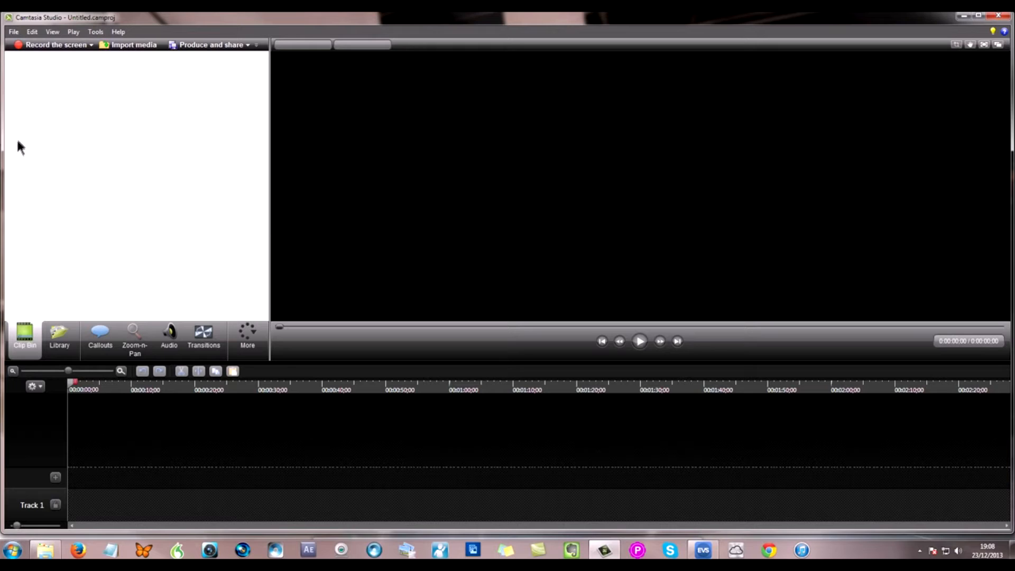
{"action": "mouse_move", "coordinate": [110, 165]}
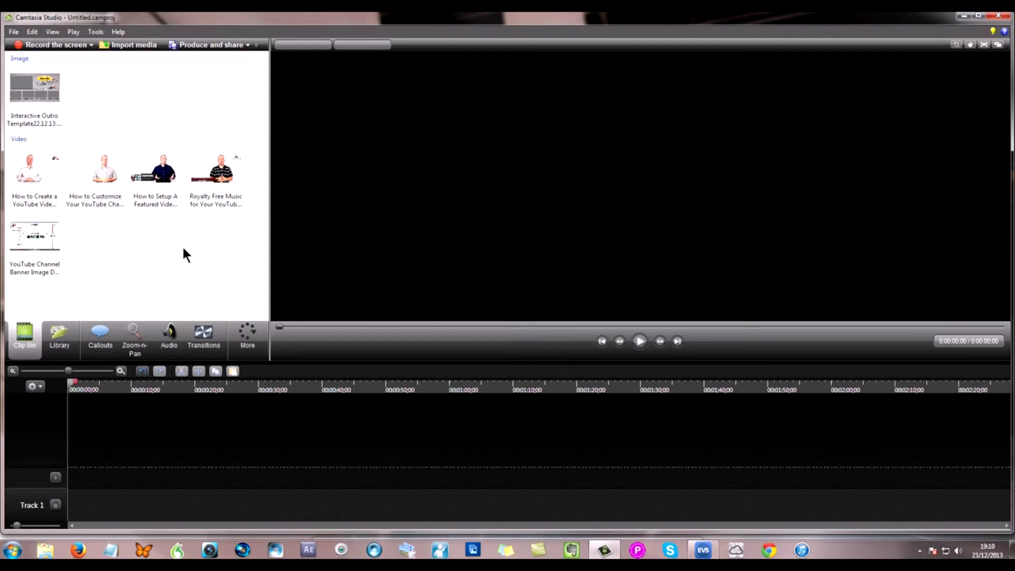
{"action": "mouse_move", "coordinate": [36, 88]}
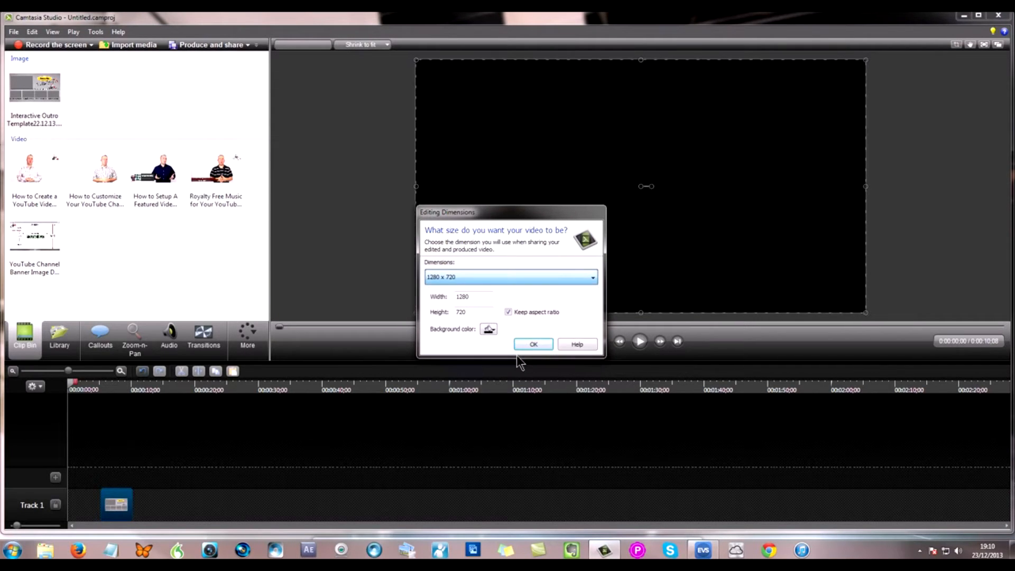
Confirm 1280 x 720 as the project's editing dimensions for the template on Track 1
{"action": "left_click", "coordinate": [533, 343]}
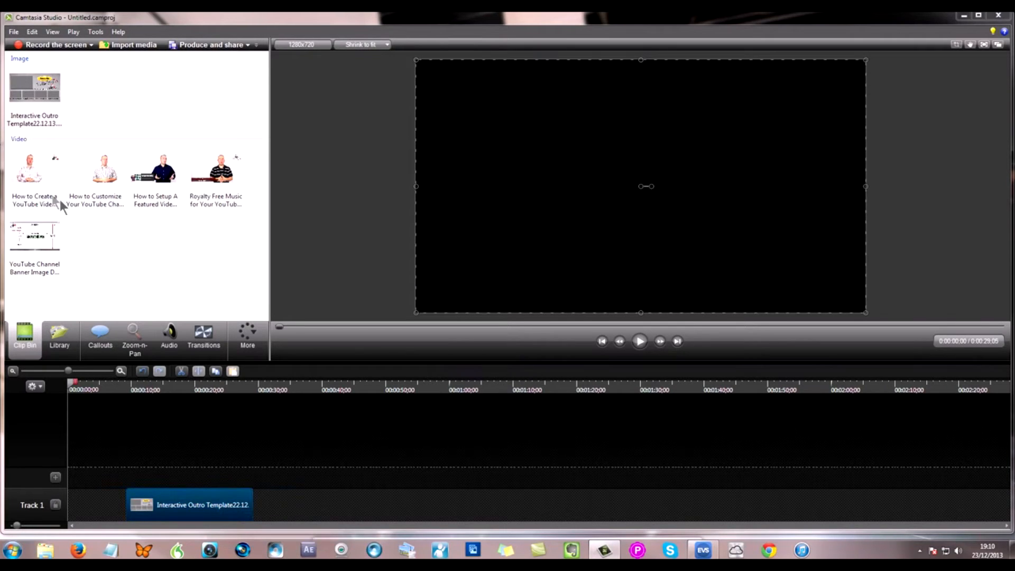
{"action": "mouse_move", "coordinate": [204, 398]}
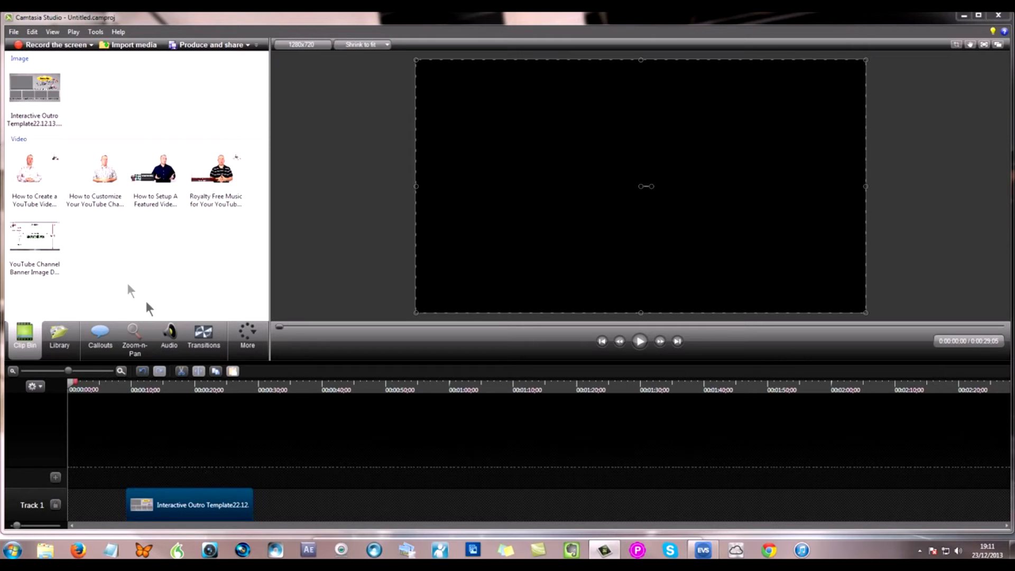
{"action": "mouse_move", "coordinate": [114, 249]}
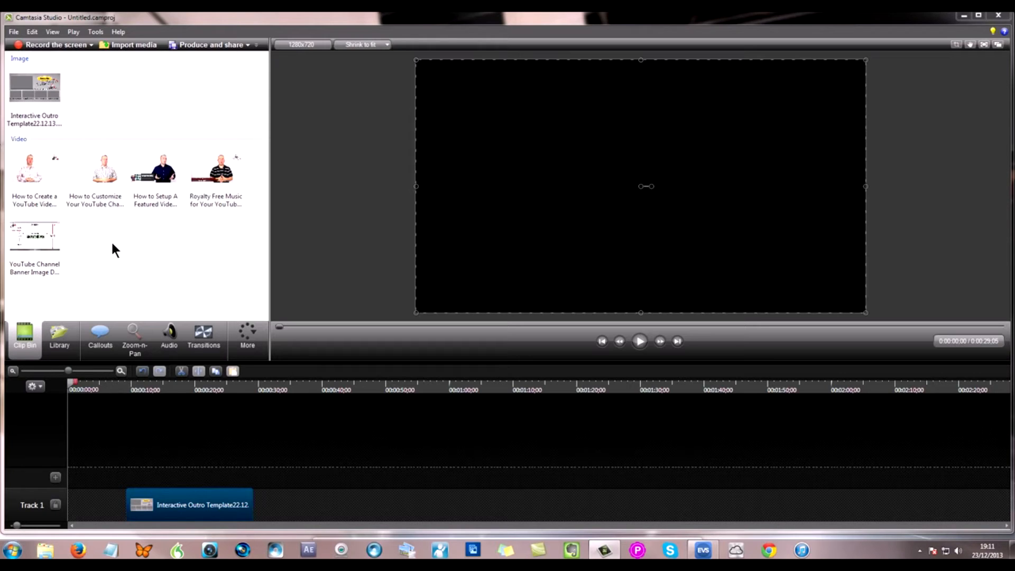
{"action": "mouse_move", "coordinate": [31, 167]}
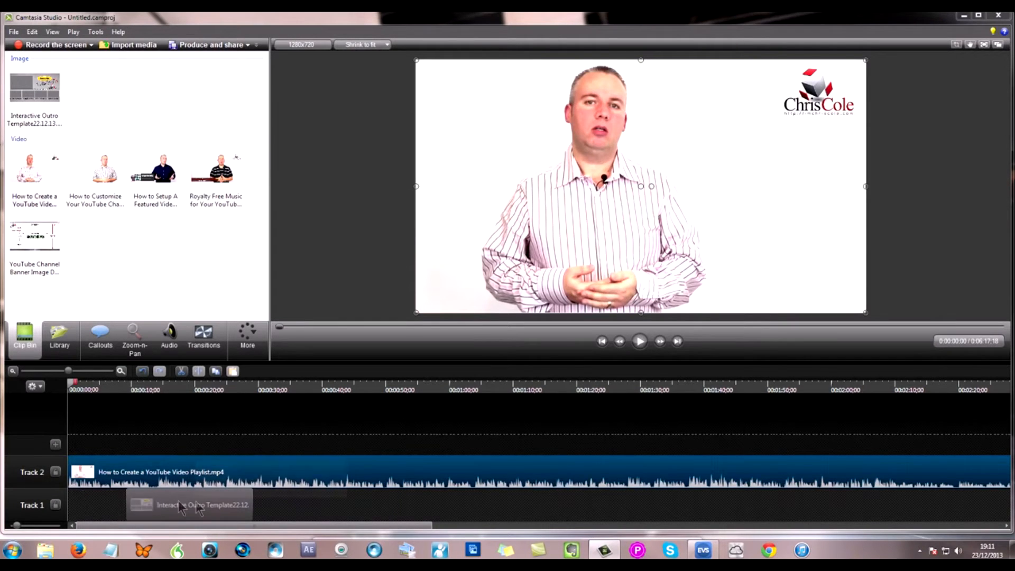
{"action": "mouse_move", "coordinate": [184, 506]}
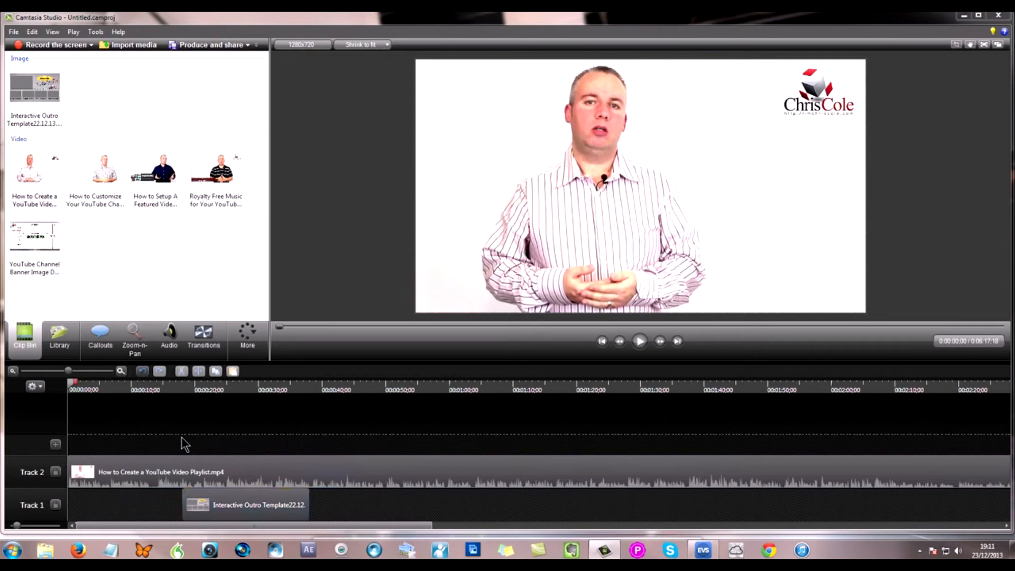
Deselect the playlist clip and place the playhead where the template begins, ready for the split
{"action": "left_click", "coordinate": [181, 383]}
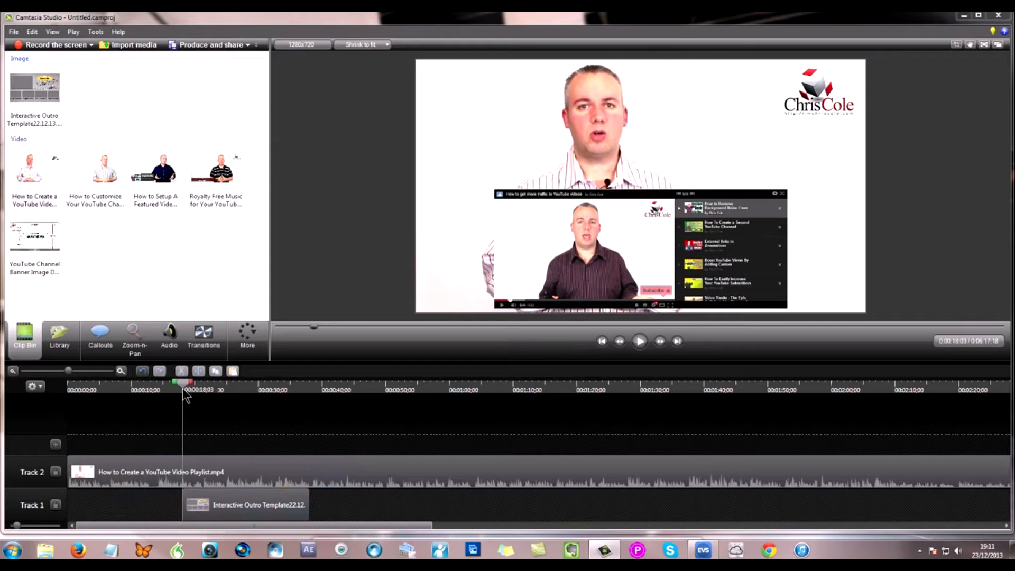
{"action": "left_click", "coordinate": [161, 472]}
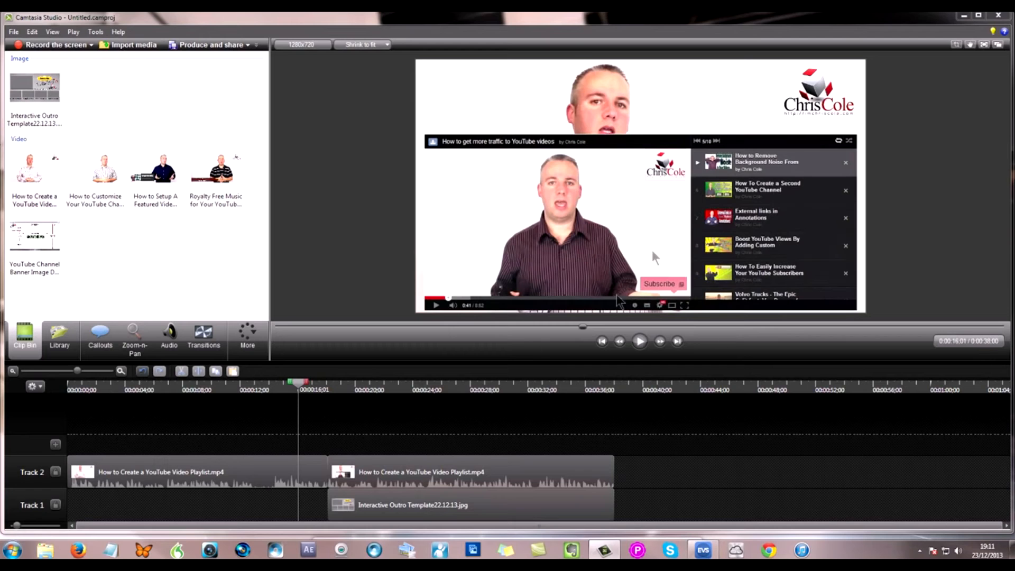
{"action": "mouse_move", "coordinate": [378, 387]}
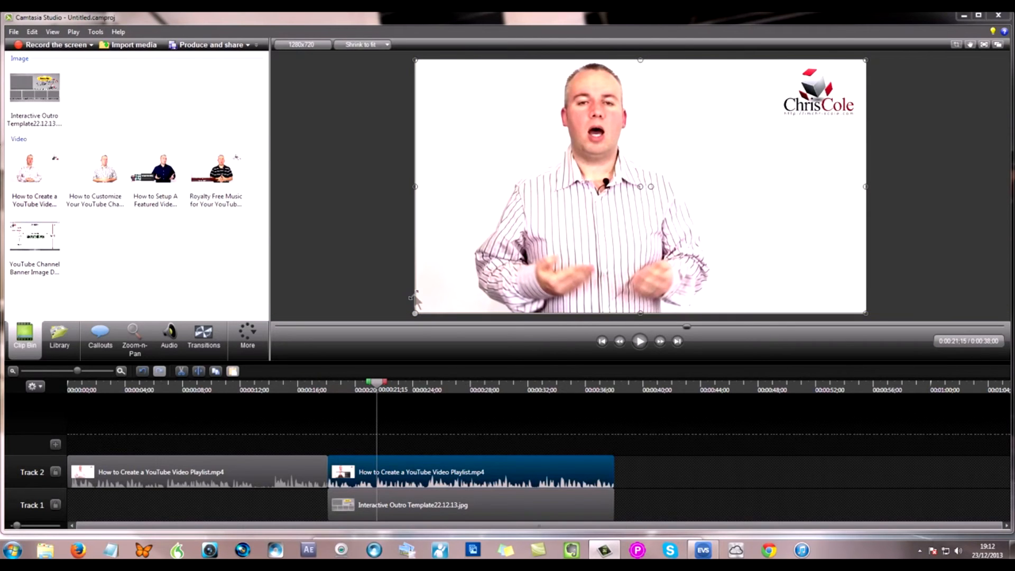
{"action": "mouse_move", "coordinate": [408, 71]}
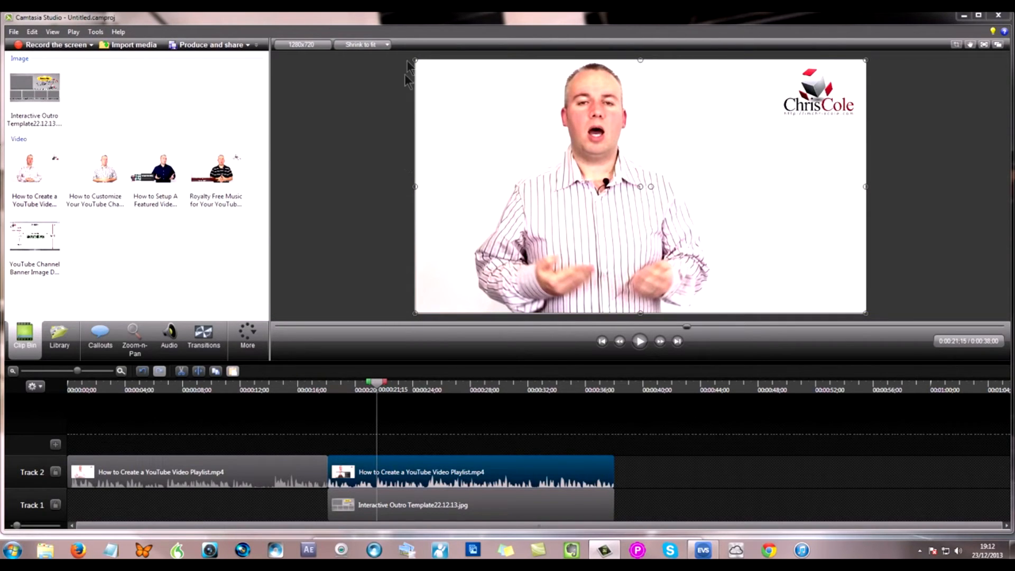
{"action": "mouse_move", "coordinate": [877, 143]}
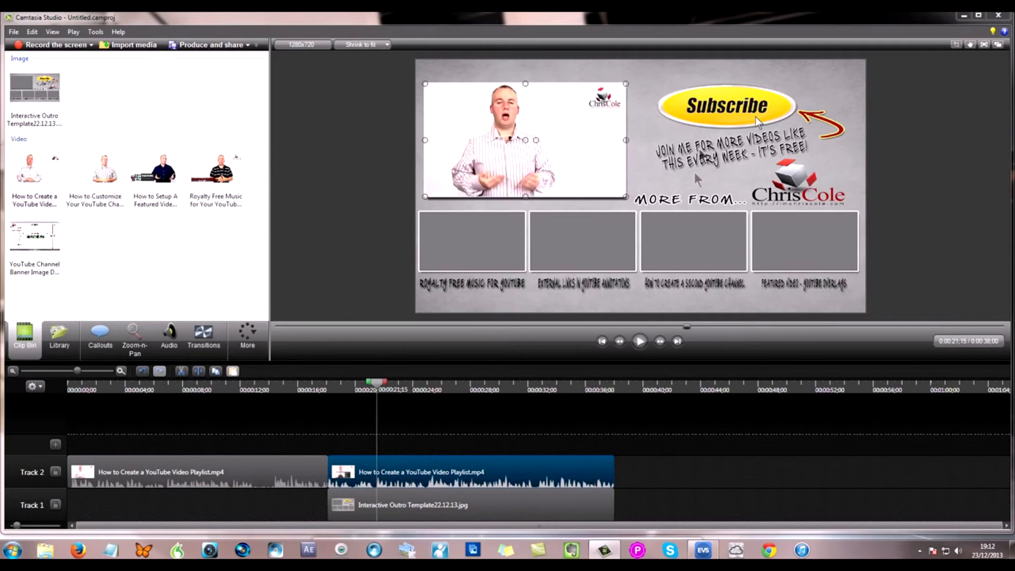
{"action": "mouse_move", "coordinate": [808, 96]}
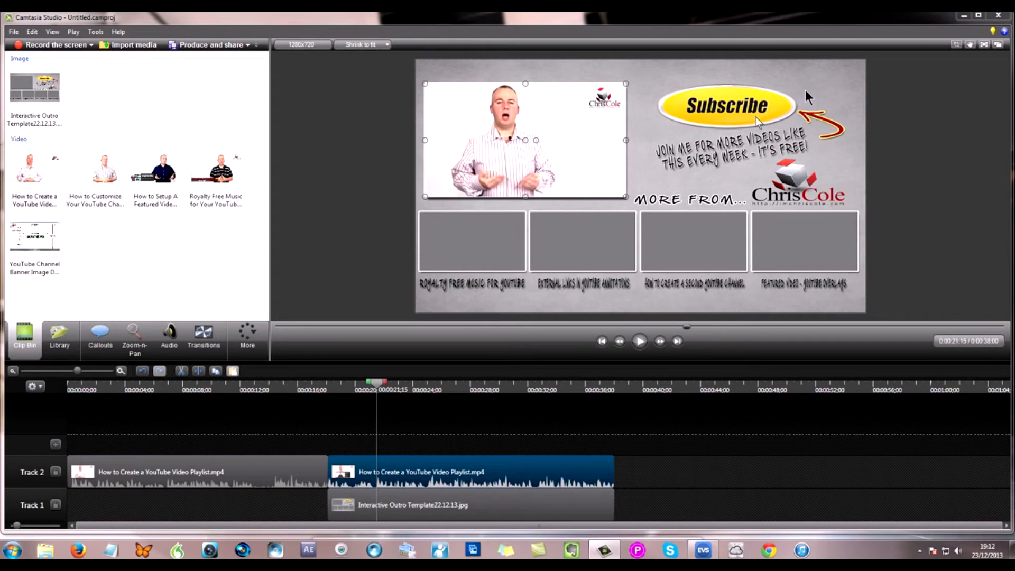
{"action": "mouse_move", "coordinate": [308, 362]}
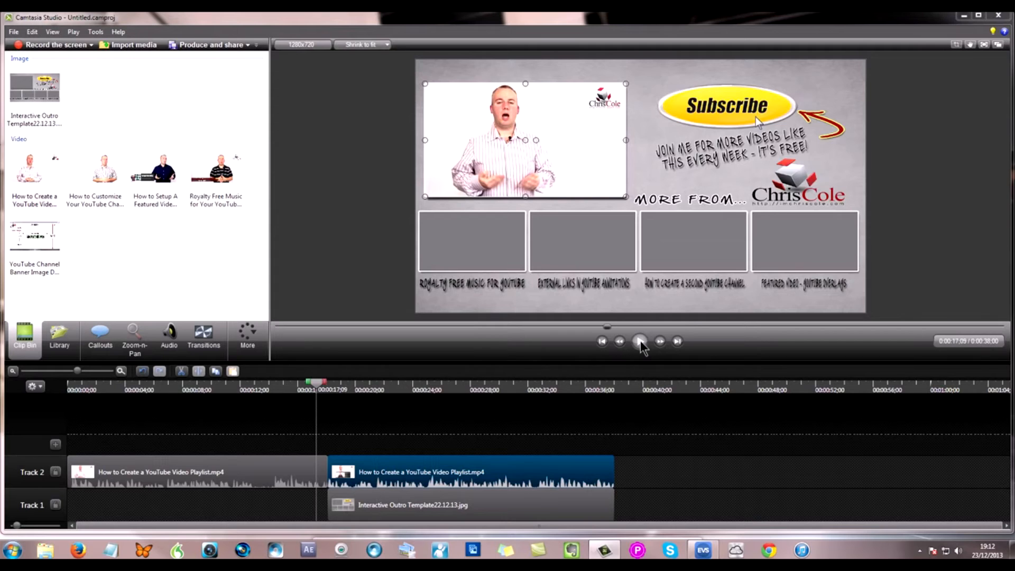
Play and pause the outro to check the playlist clip's fit in the top-left frame
{"action": "left_click", "coordinate": [638, 342]}
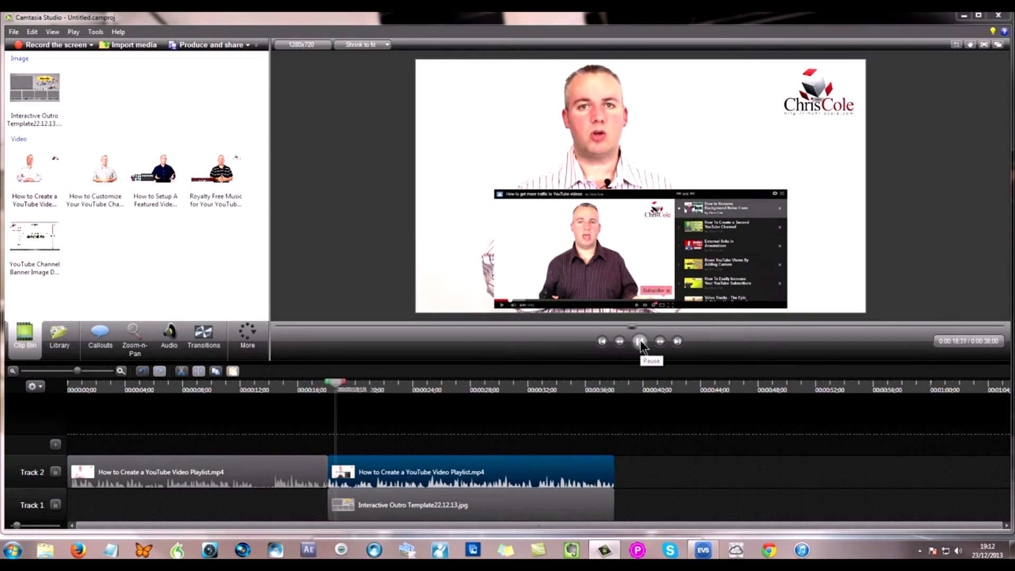
{"action": "left_click", "coordinate": [639, 342]}
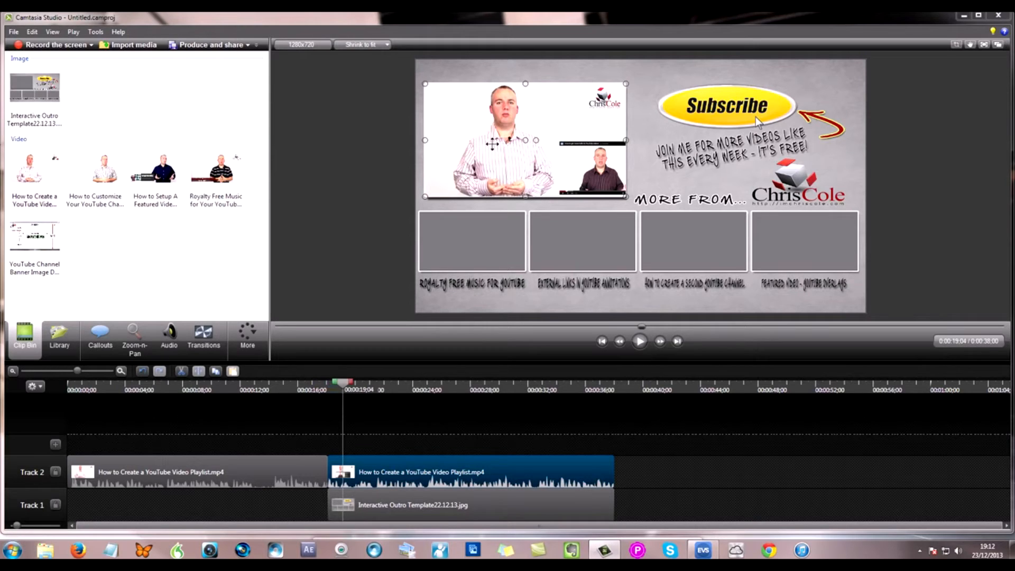
{"action": "mouse_move", "coordinate": [376, 309]}
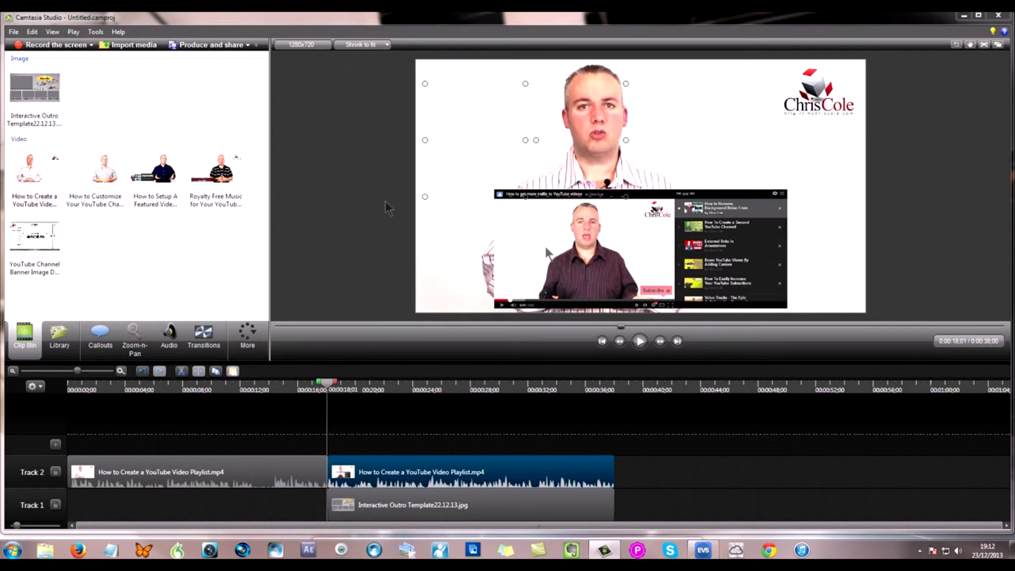
{"action": "left_click", "coordinate": [95, 167]}
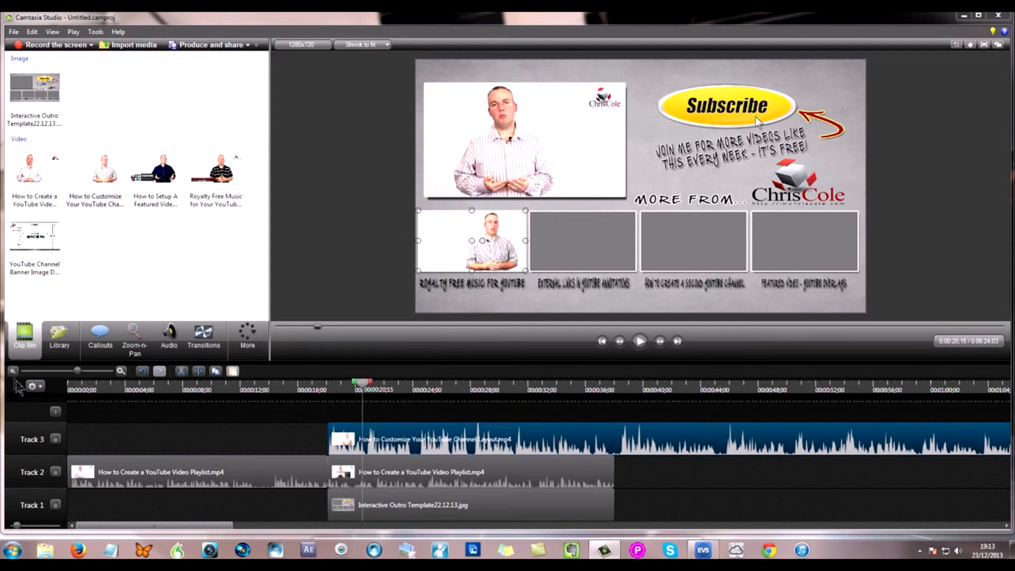
Zoom the timeline out so the whole channel-layout clip can be trimmed to the template length
{"action": "left_click", "coordinate": [13, 371]}
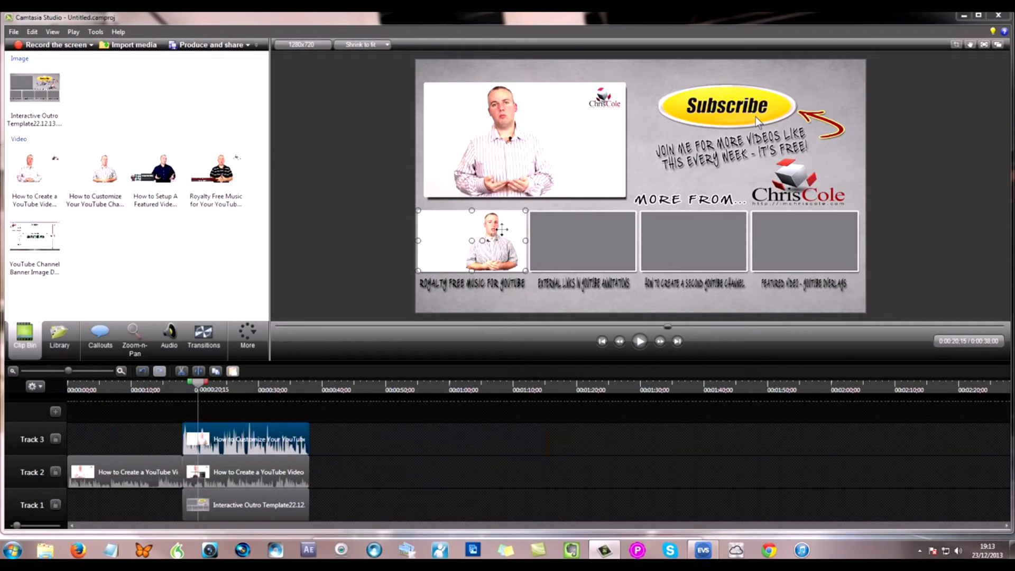
{"action": "mouse_move", "coordinate": [557, 131]}
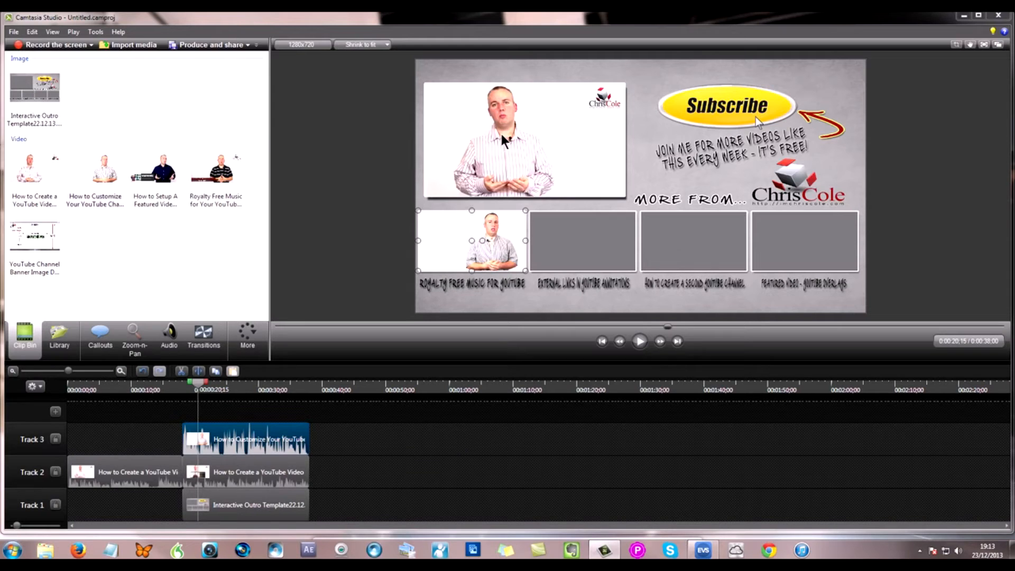
{"action": "mouse_move", "coordinate": [301, 421]}
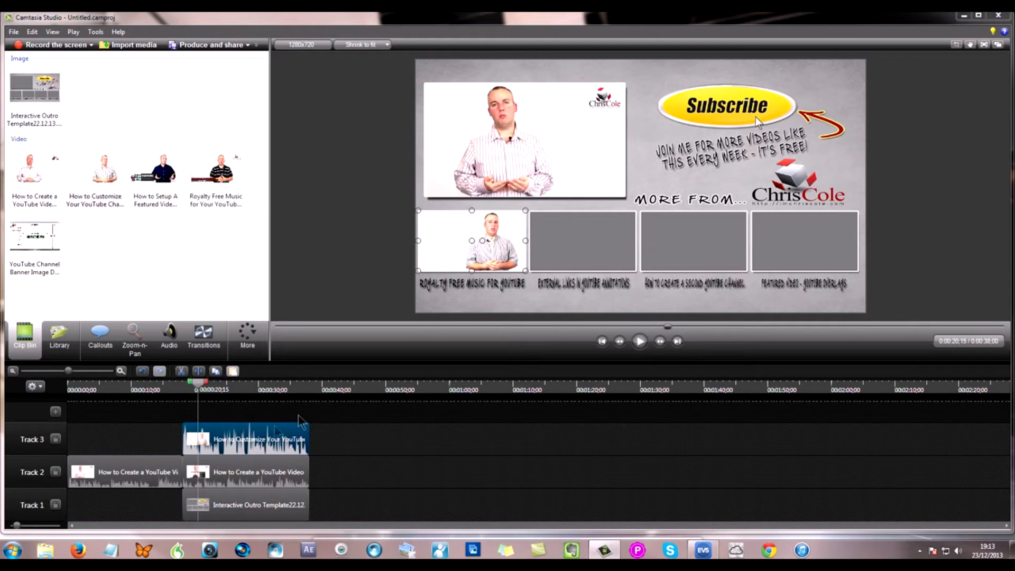
Bring up the context menu on the How to Customize clip on Track 3 to reach Edit audio
{"action": "right_click", "coordinate": [272, 439]}
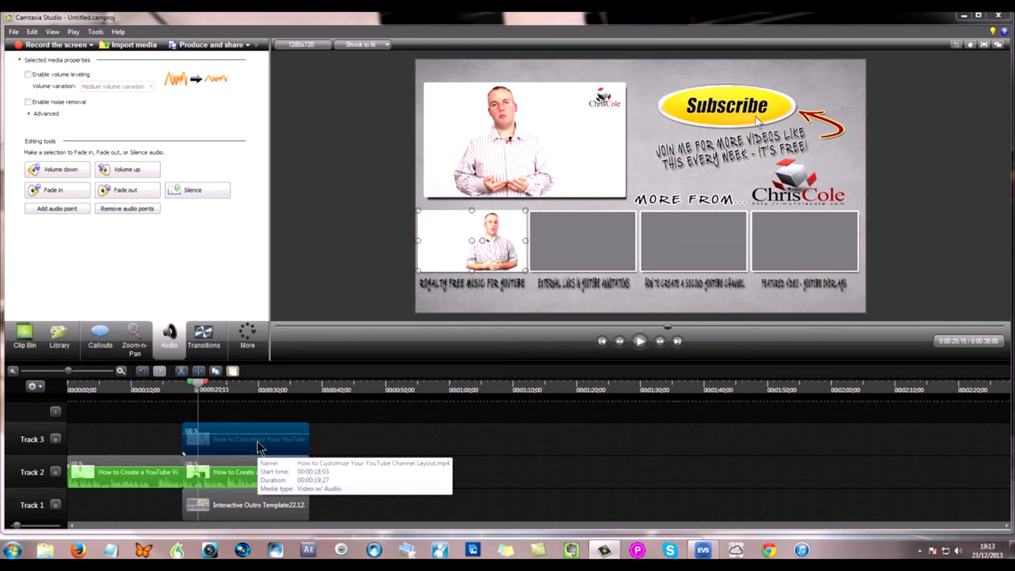
{"action": "mouse_move", "coordinate": [183, 400]}
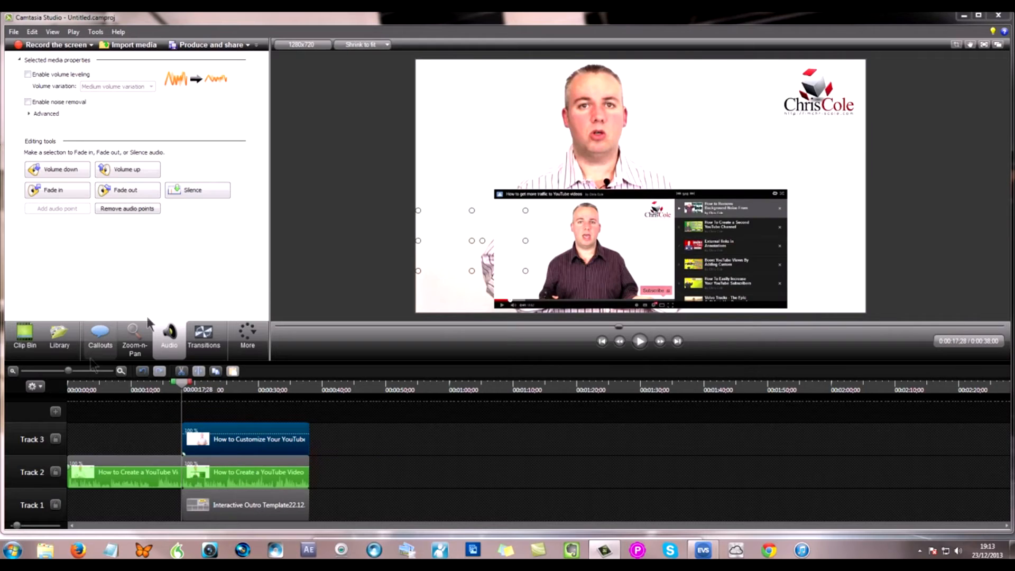
Silence the first thumbnail clip's audio before adding the Featured Video clip
{"action": "left_click", "coordinate": [24, 337]}
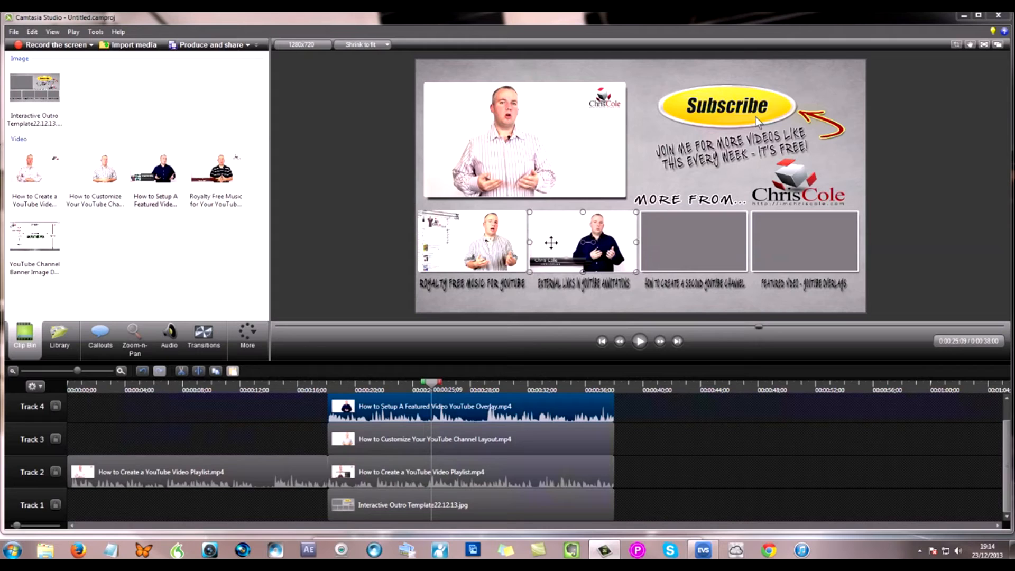
{"action": "mouse_move", "coordinate": [555, 390]}
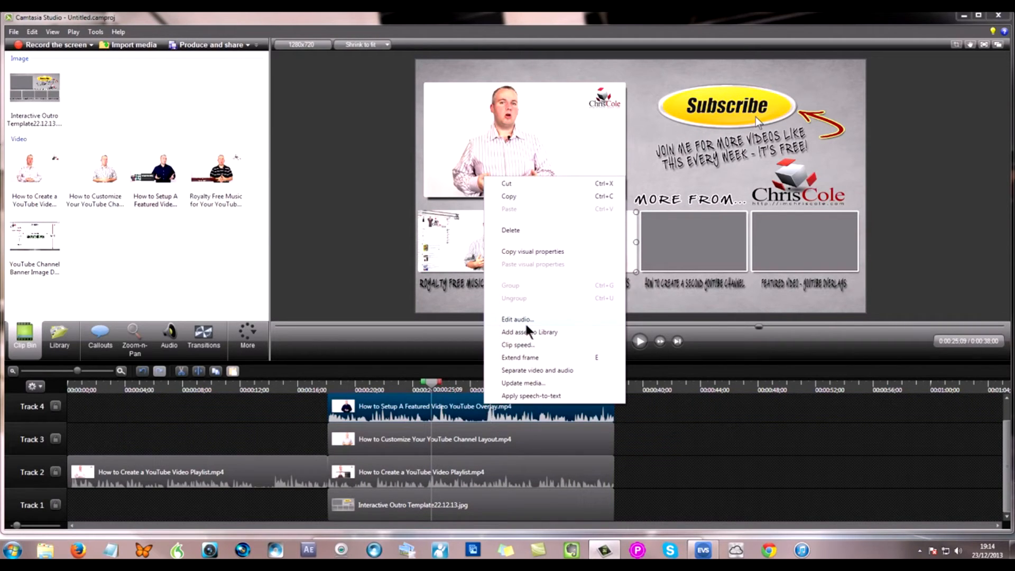
Edit the audio of the second thumbnail clip to mute it
{"action": "left_click", "coordinate": [518, 318]}
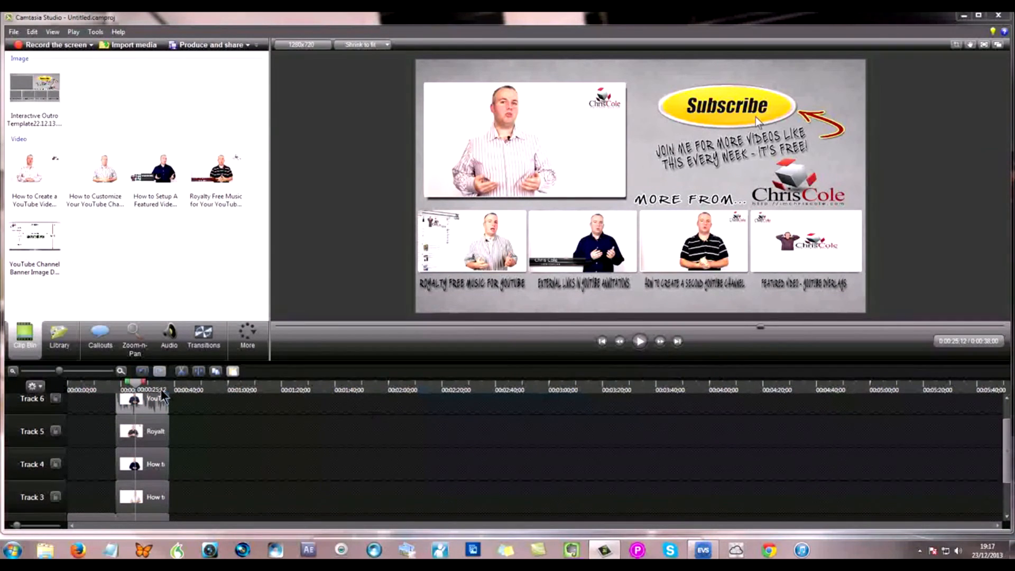
Choose Edit audio for the fourth thumbnail clip, then select the main video in the preview
{"action": "right_click", "coordinate": [143, 399]}
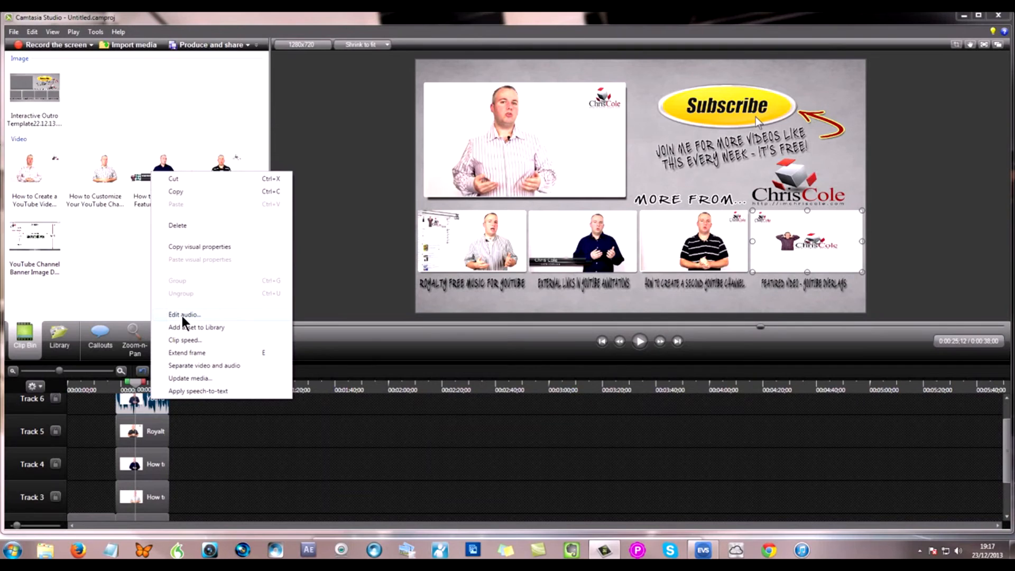
{"action": "left_click", "coordinate": [184, 314]}
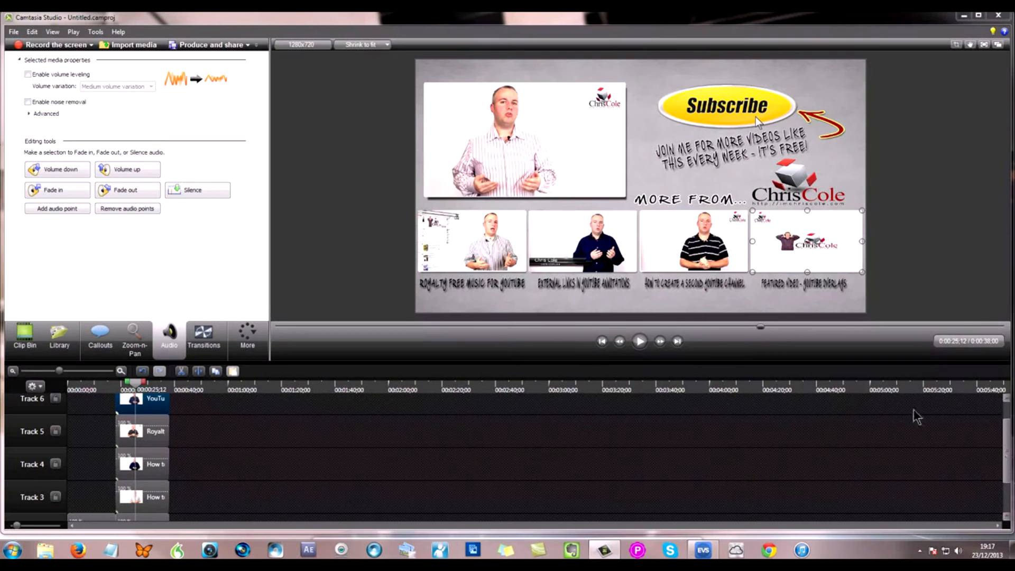
{"action": "left_click", "coordinate": [142, 399]}
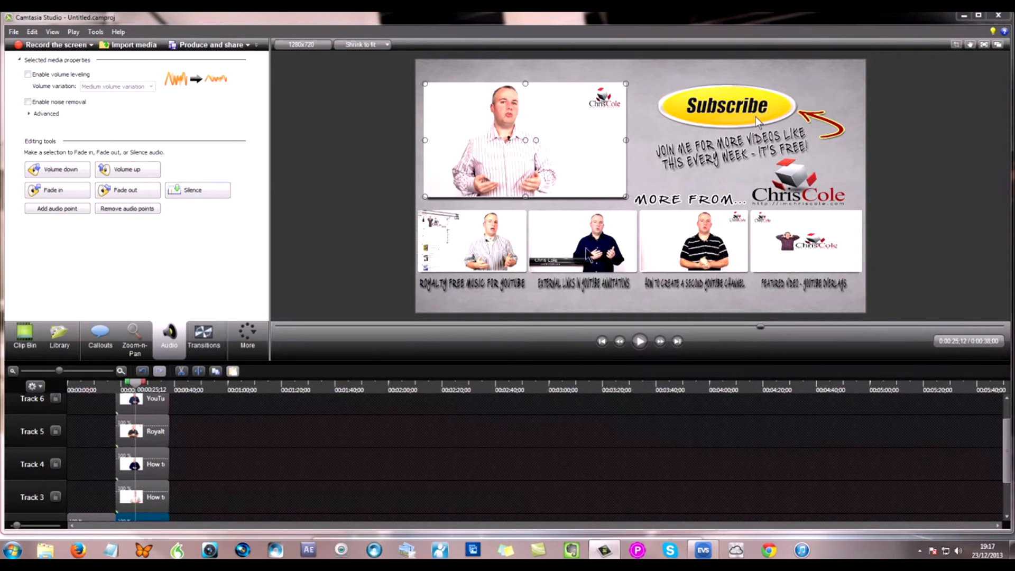
{"action": "mouse_move", "coordinate": [641, 250]}
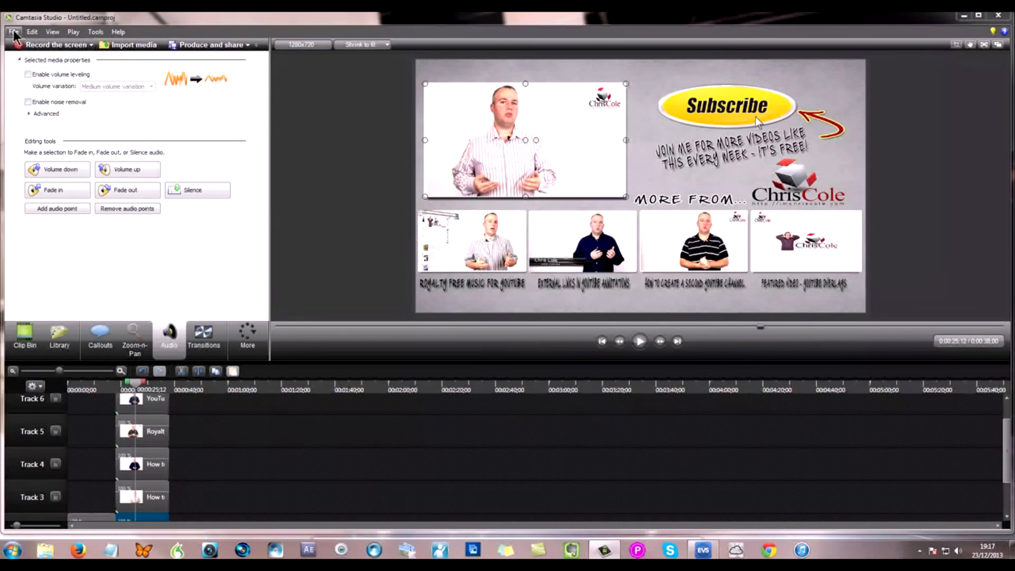
Produce the project from the File menu and switch to YouTube's Video Manager uploads in Firefox
{"action": "left_click", "coordinate": [12, 31]}
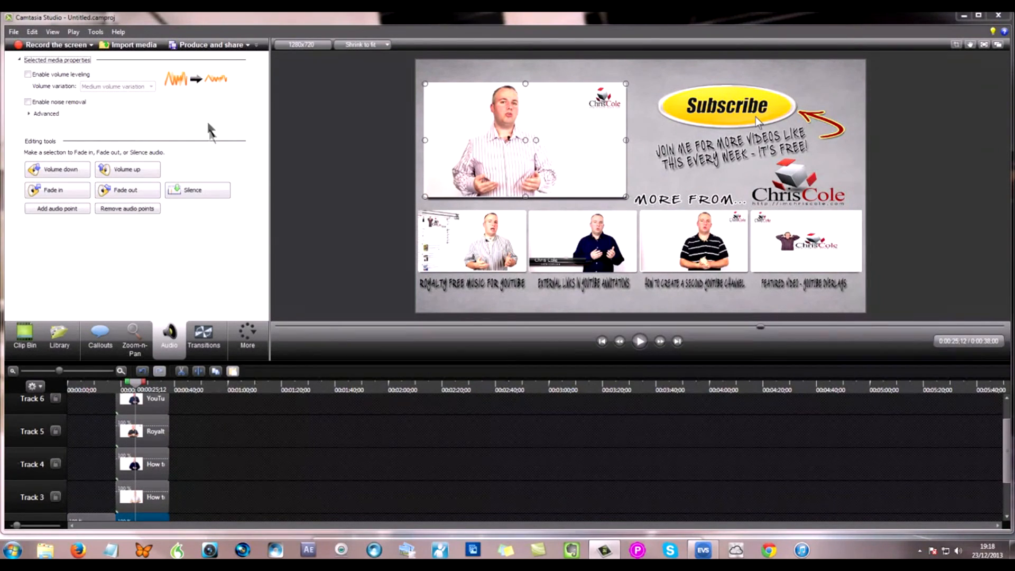
{"action": "left_click", "coordinate": [209, 44]}
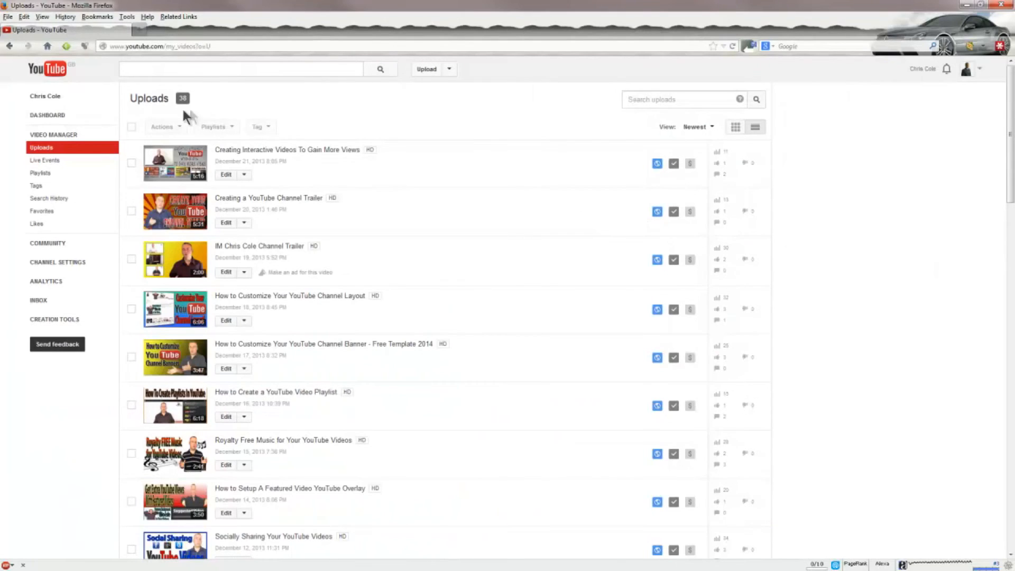
{"action": "mouse_move", "coordinate": [298, 159]}
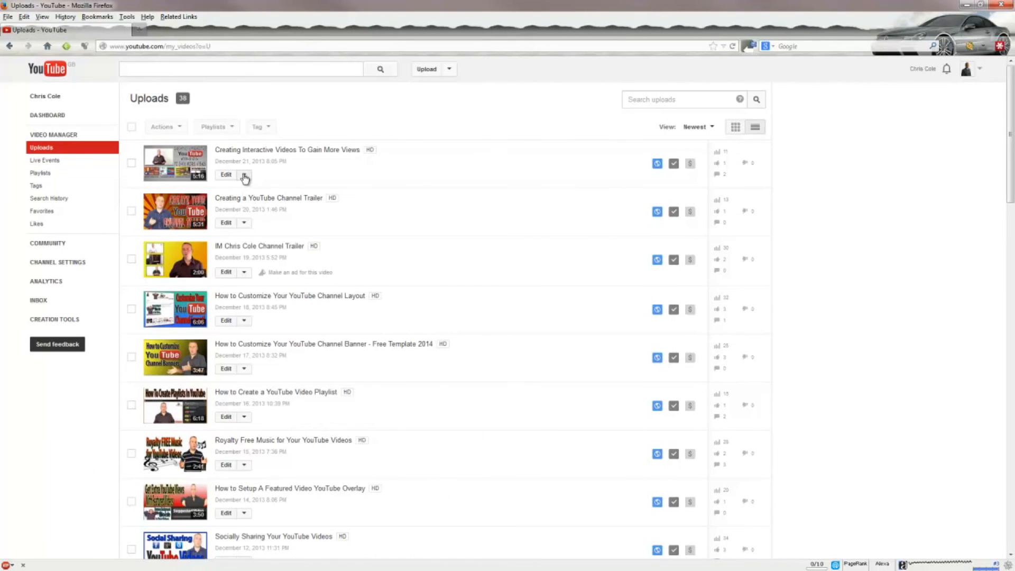
Launch the annotations editor for the 'Creating Interactive Videos To Gain More Views' upload
{"action": "left_click", "coordinate": [245, 174]}
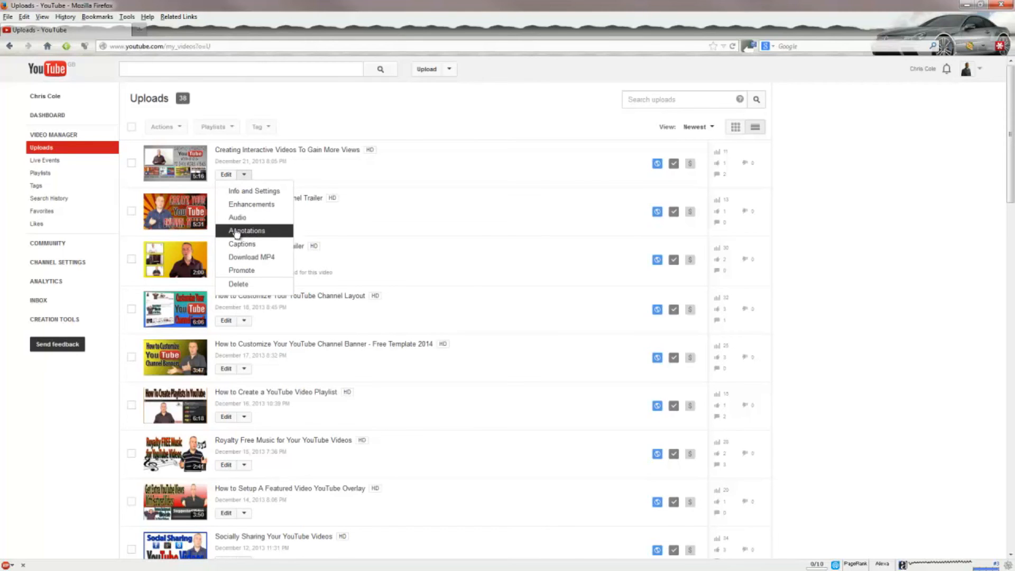
{"action": "left_click", "coordinate": [247, 231]}
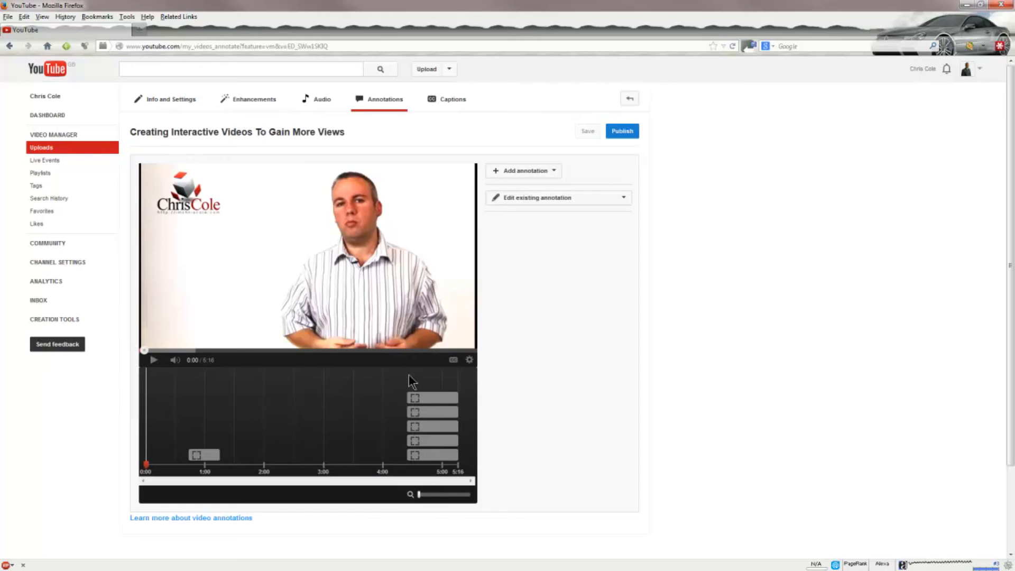
{"action": "mouse_move", "coordinate": [413, 473]}
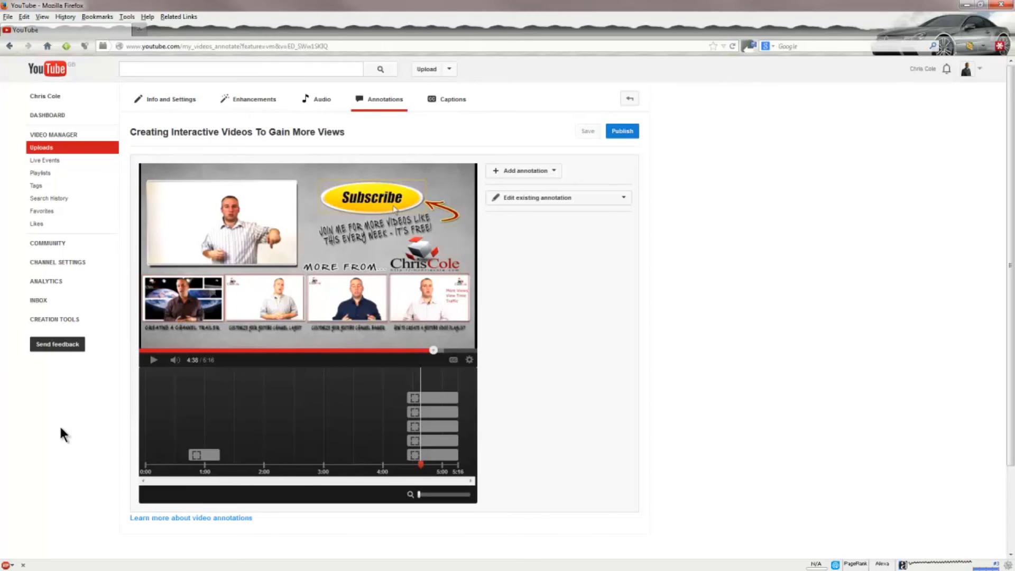
{"action": "mouse_move", "coordinate": [321, 390]}
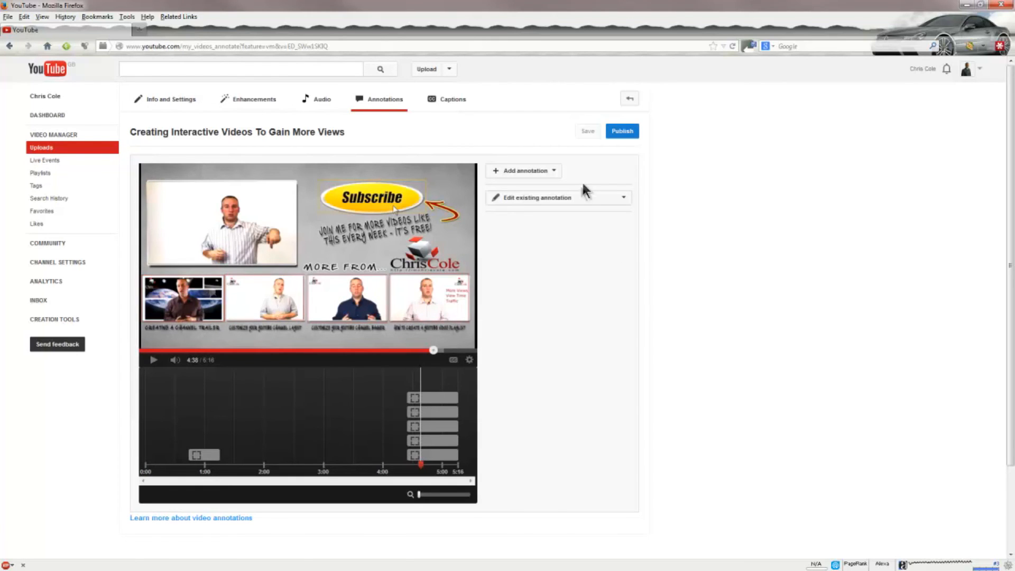
Add a spotlight annotation starting at 0:04:38.0, positioned on the outro video with its end time adjusted
{"action": "left_click", "coordinate": [524, 170]}
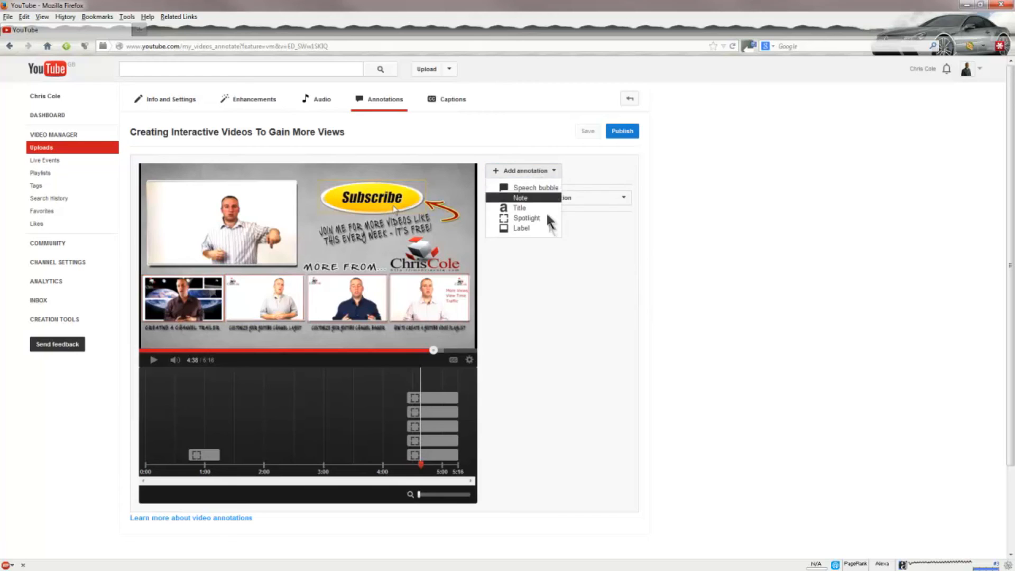
{"action": "left_click", "coordinate": [527, 218]}
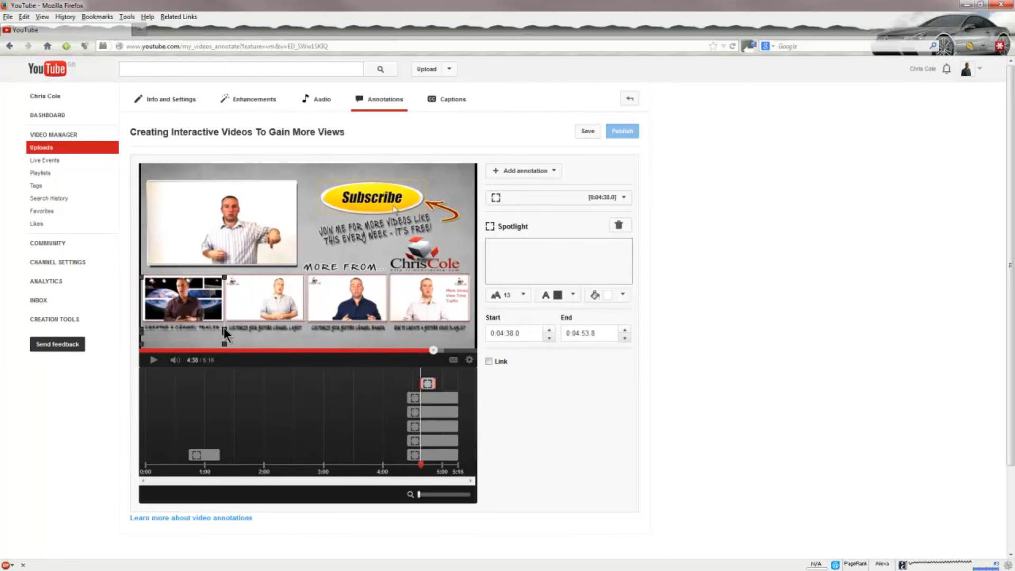
{"action": "left_click", "coordinate": [587, 131]}
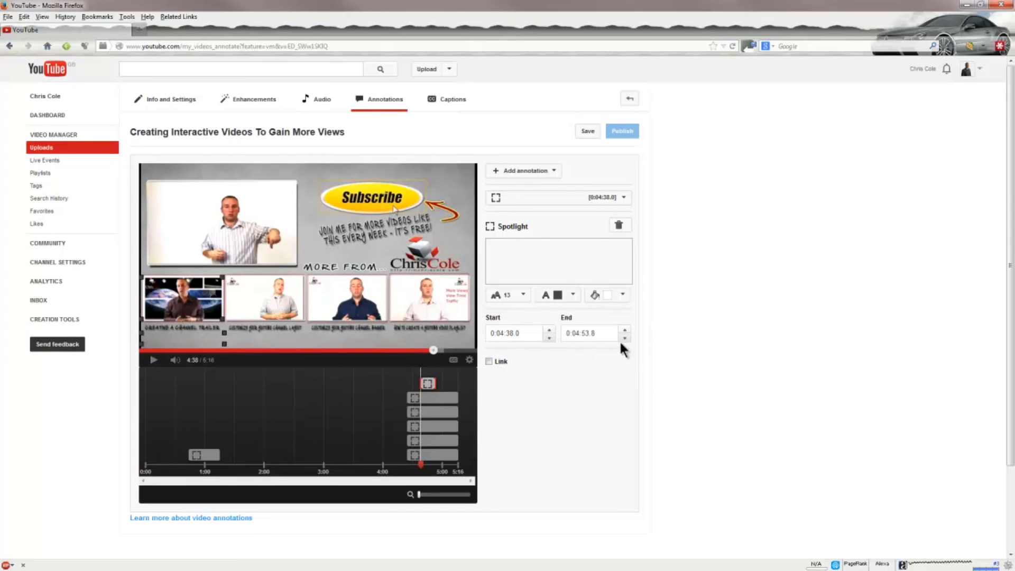
{"action": "left_click", "coordinate": [489, 362]}
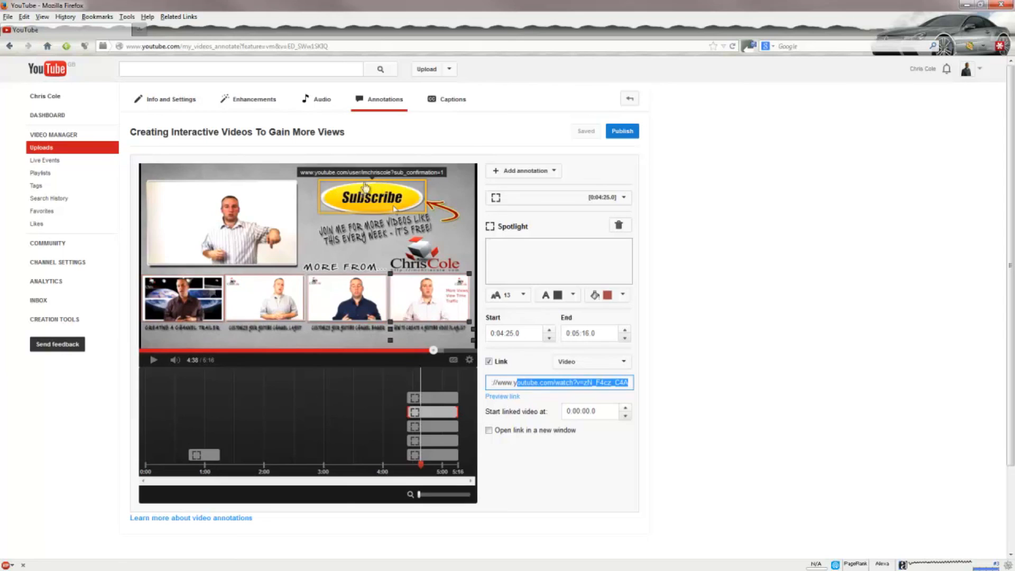
{"action": "mouse_move", "coordinate": [358, 184]}
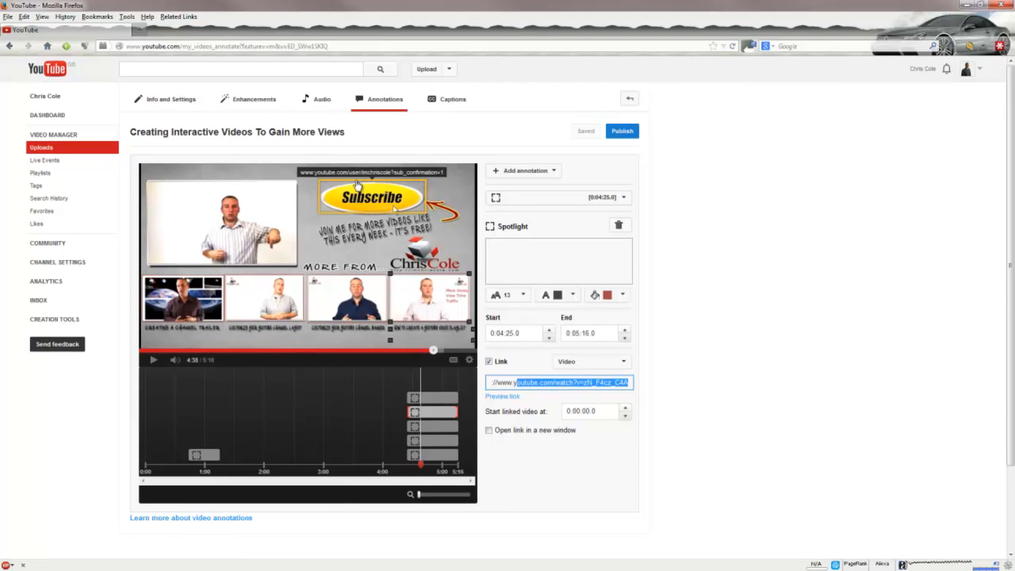
{"action": "mouse_move", "coordinate": [426, 186]}
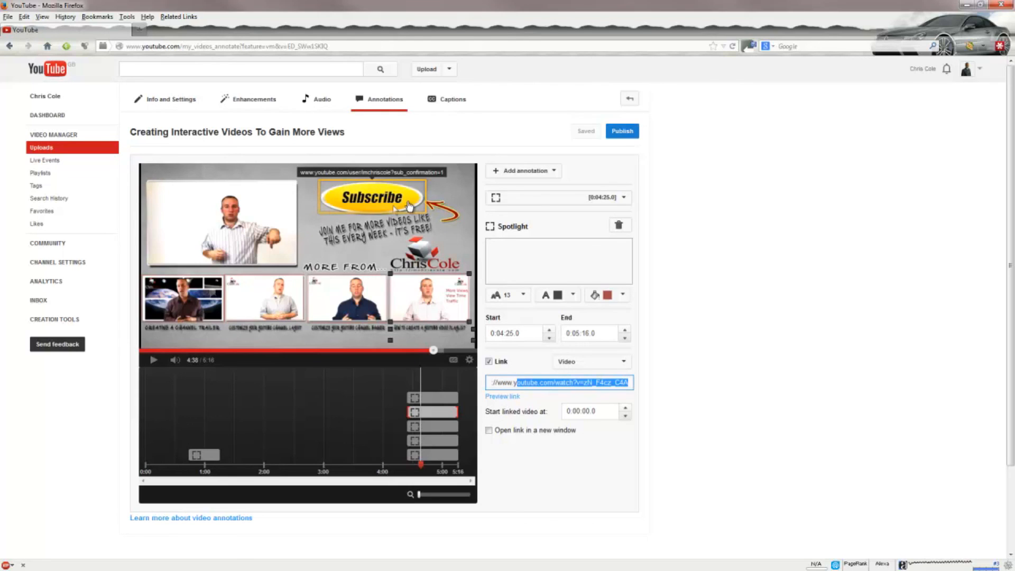
{"action": "mouse_move", "coordinate": [381, 205]}
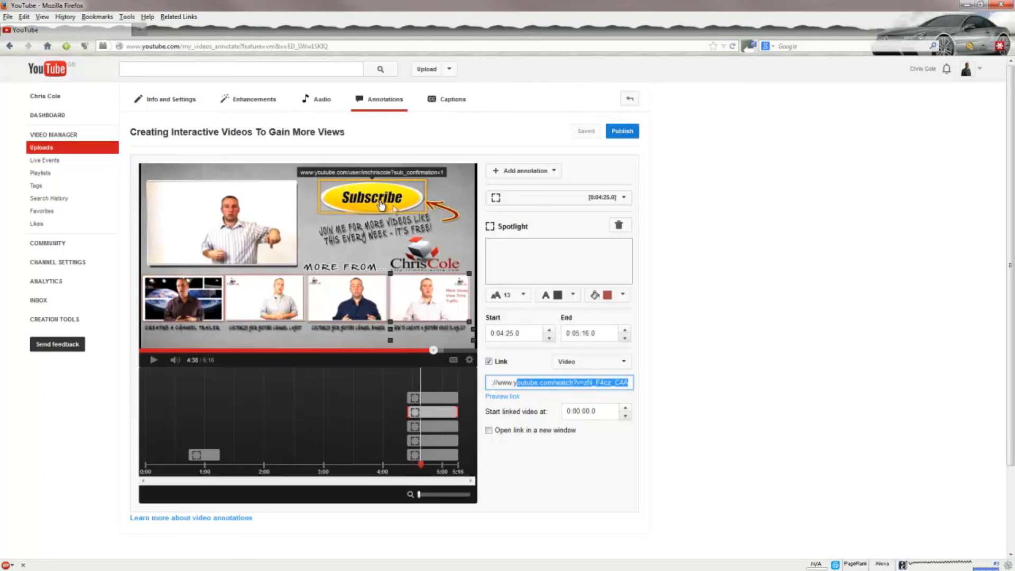